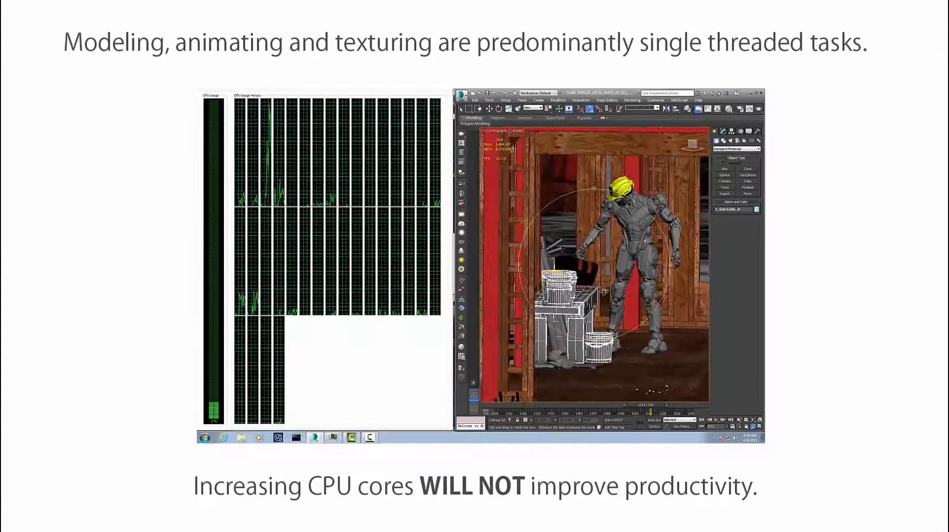
- Start the V-Ray render of the construction-site scene, then minimize the frame buffer to reveal the viewport
key(right)
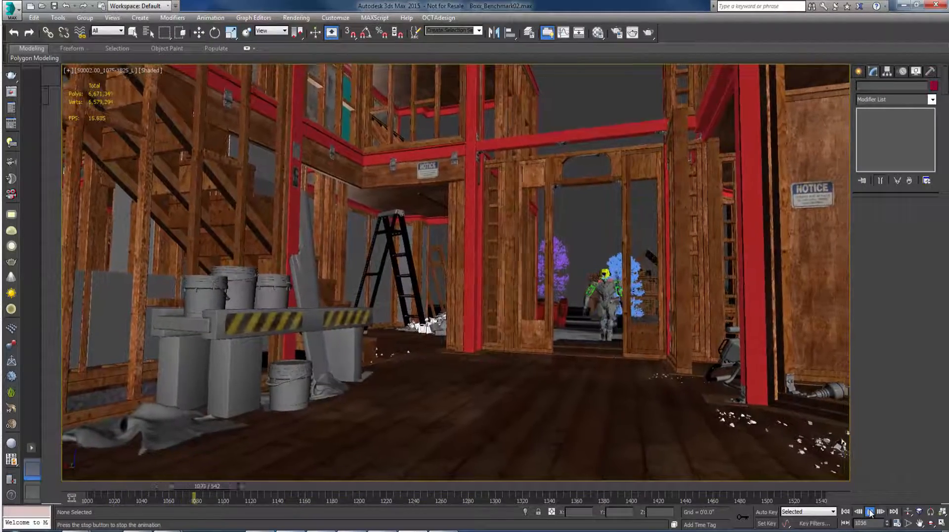
click(870, 511)
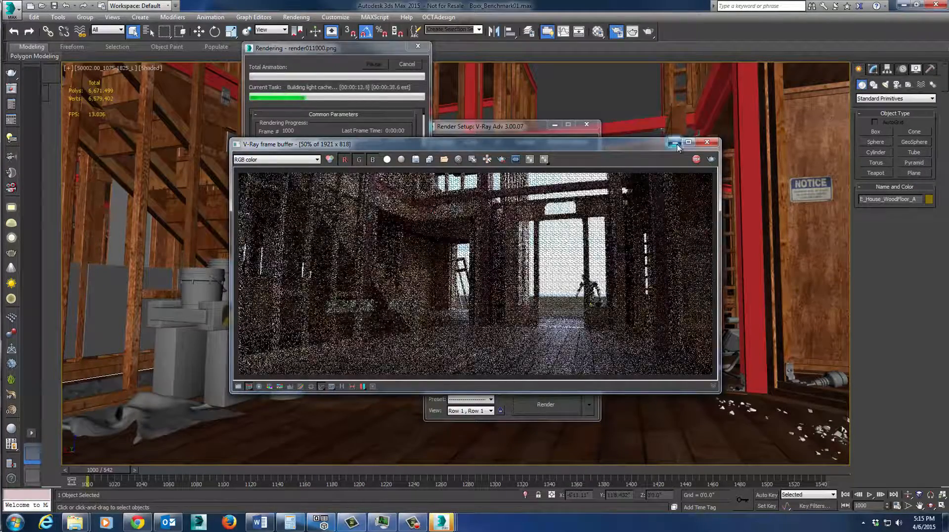
click(679, 144)
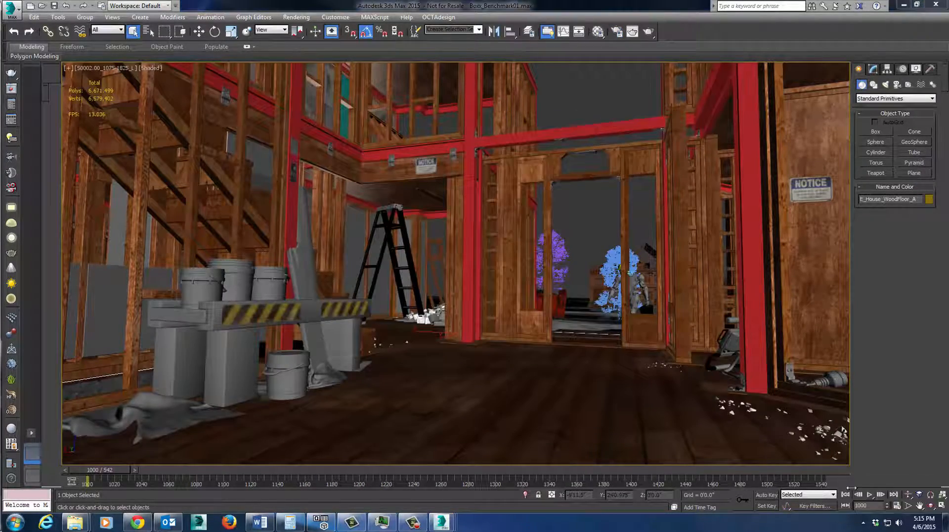